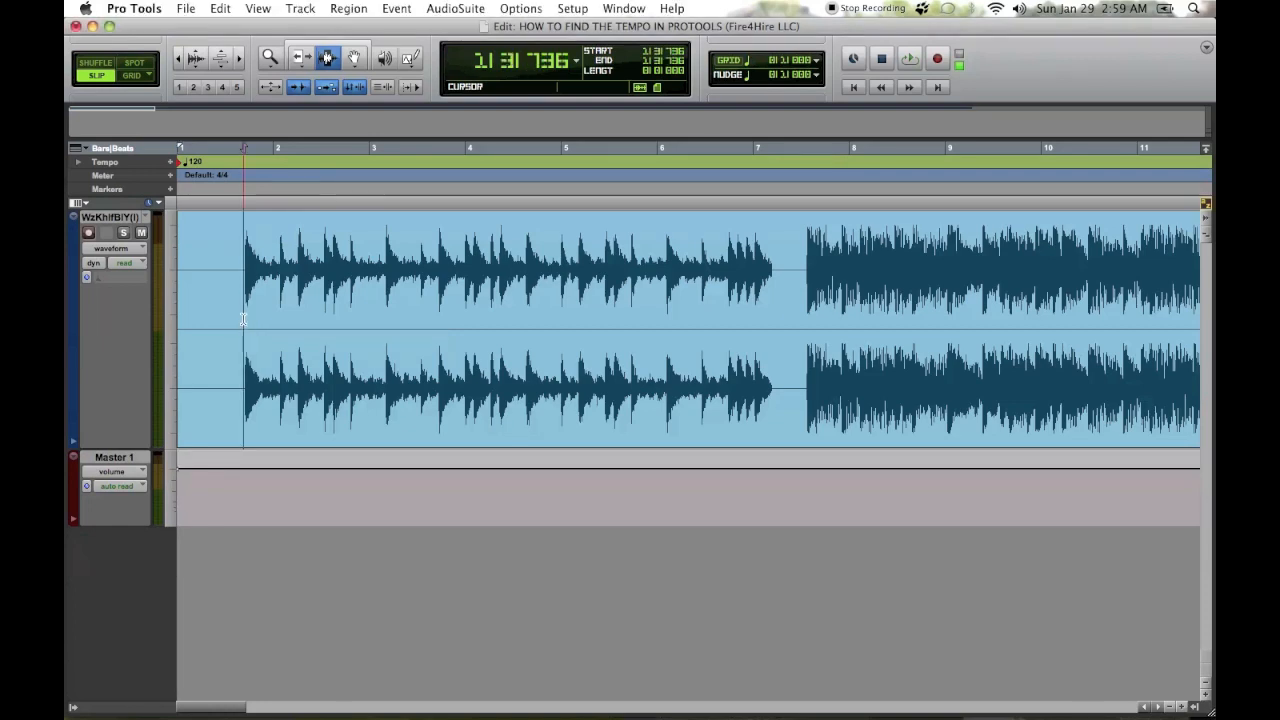
Step: Align bar 1 and the tempo marker to the first audio transient, confirming the 82 BPM comment
{"action": "left_click", "coordinate": [244, 330]}
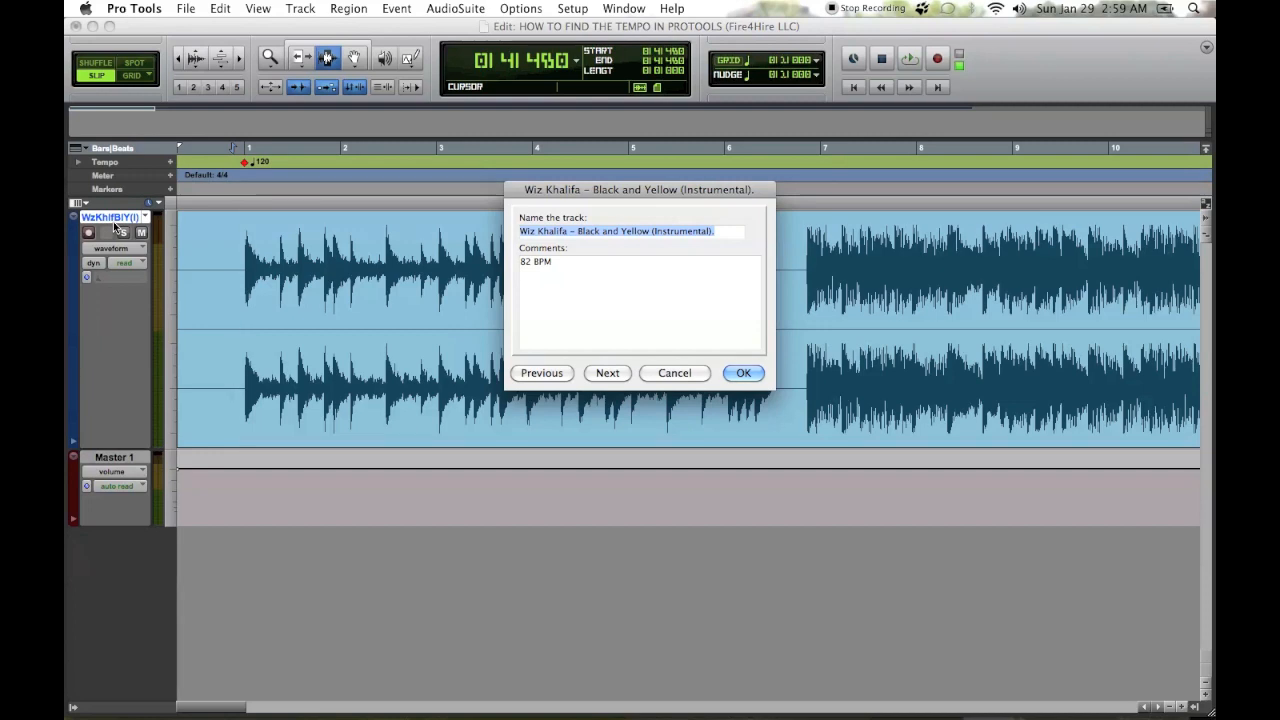
{"action": "mouse_move", "coordinate": [110, 225]}
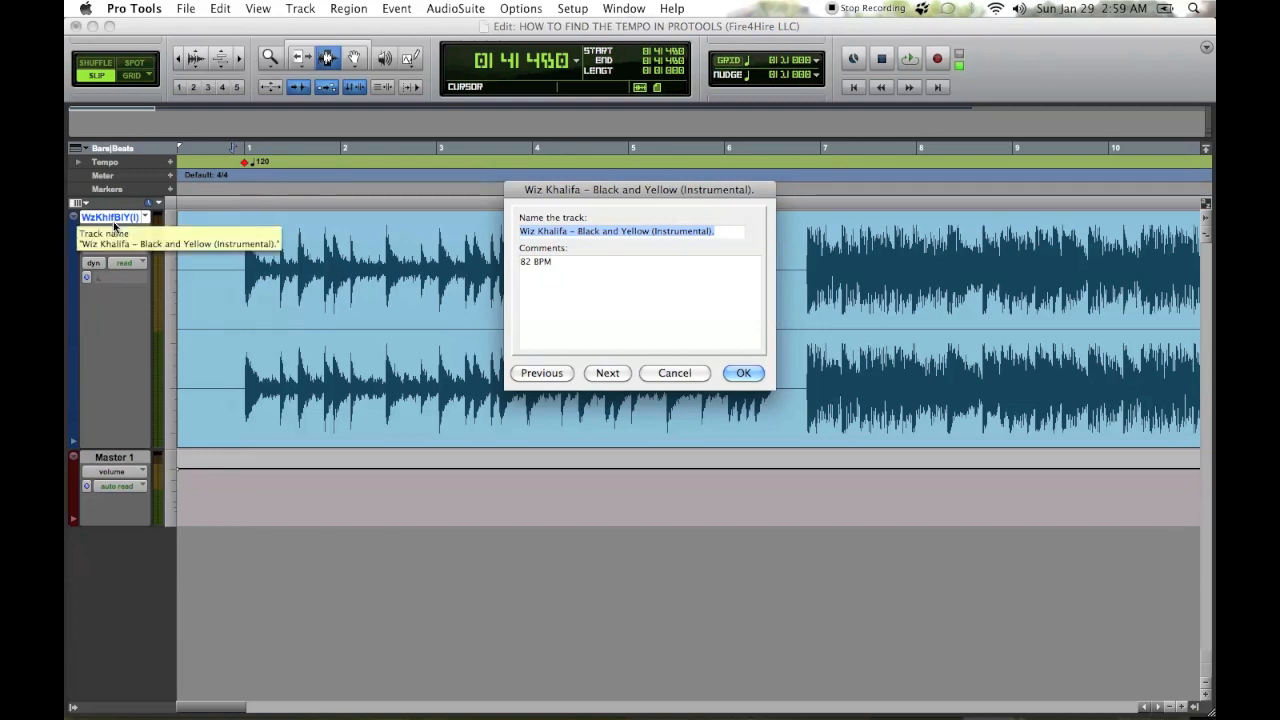
{"action": "left_click", "coordinate": [743, 373]}
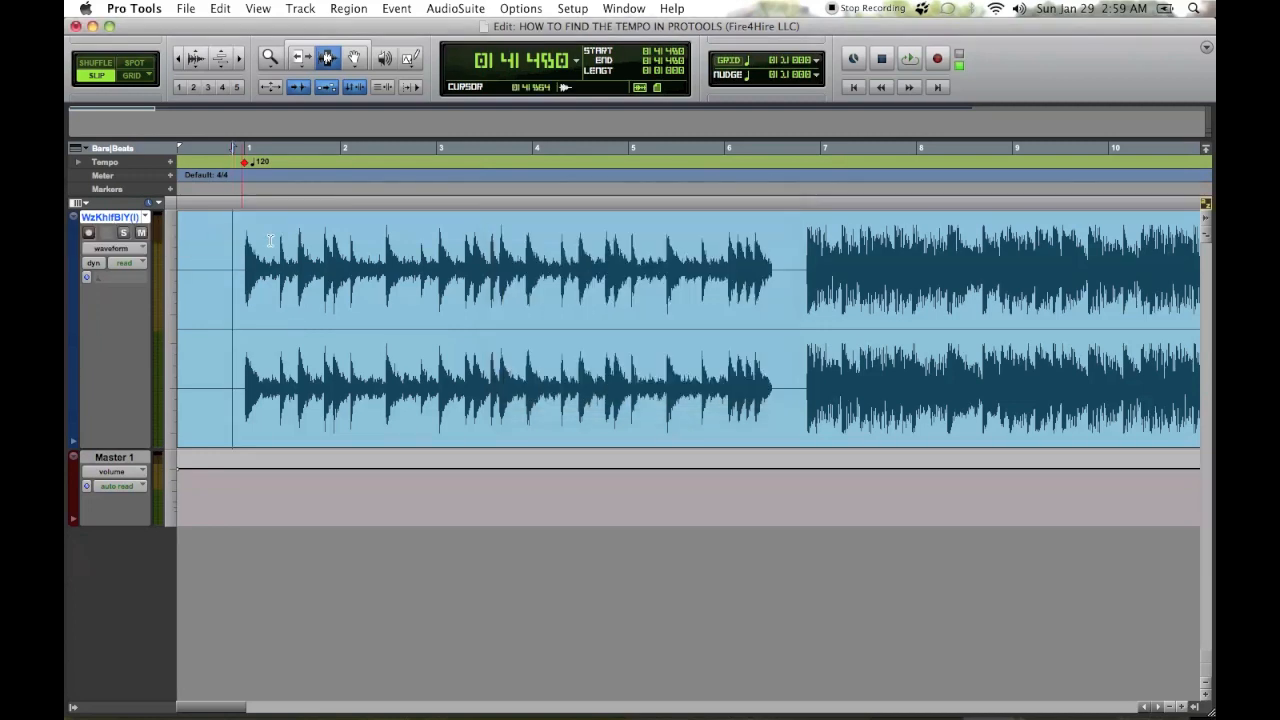
Step: Zoom into the opening bars, switch to Grid mode, and play from bar 1
{"action": "left_click", "coordinate": [908, 58]}
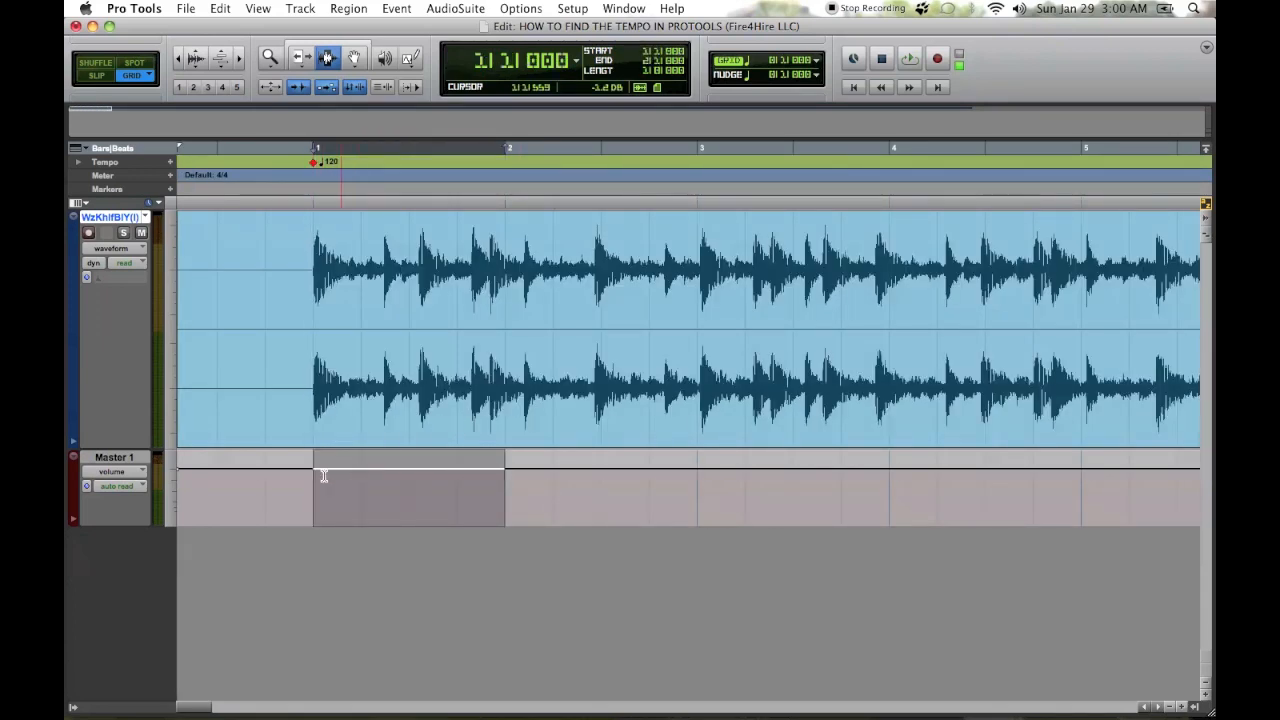
{"action": "left_click", "coordinate": [908, 58]}
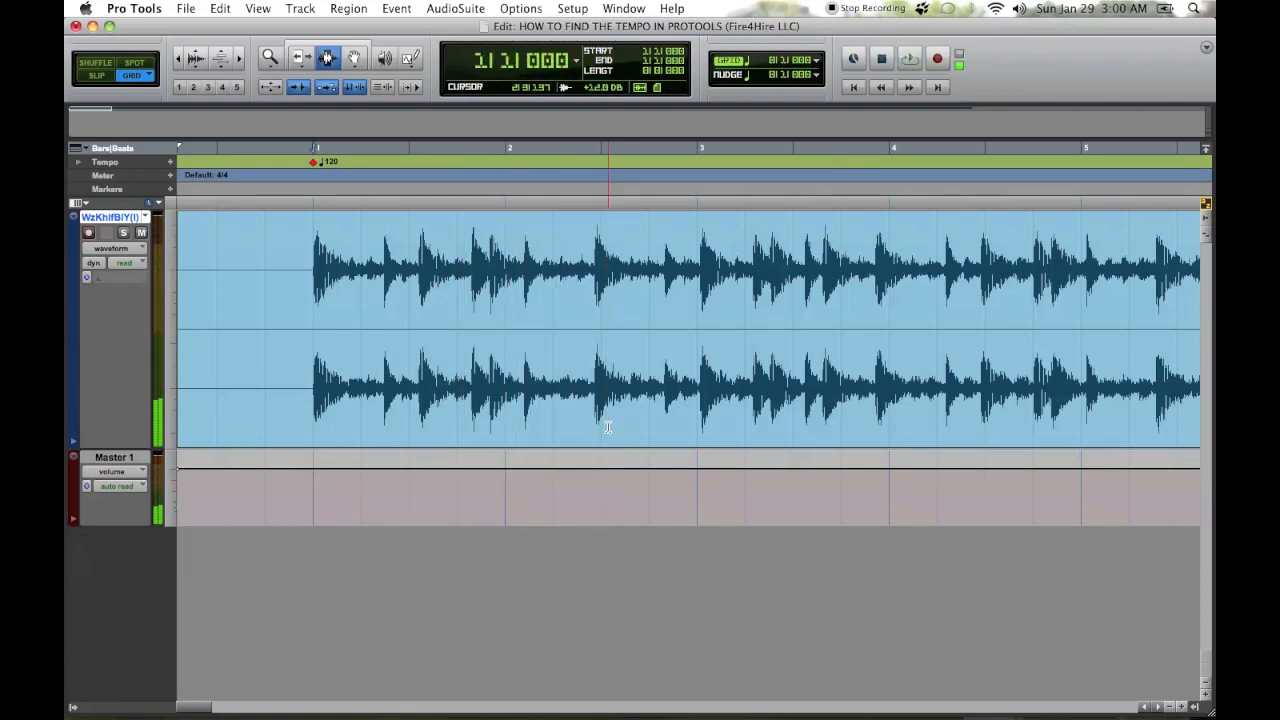
{"action": "left_click", "coordinate": [623, 8]}
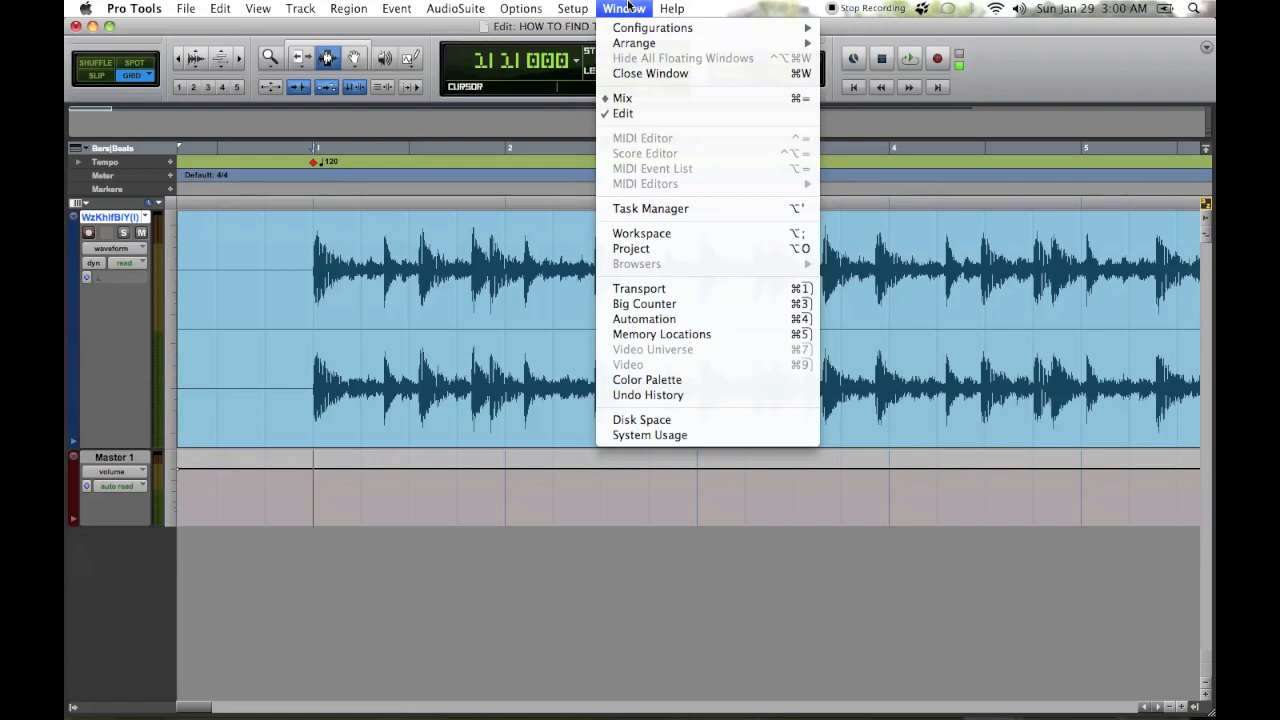
{"action": "mouse_move", "coordinate": [640, 288]}
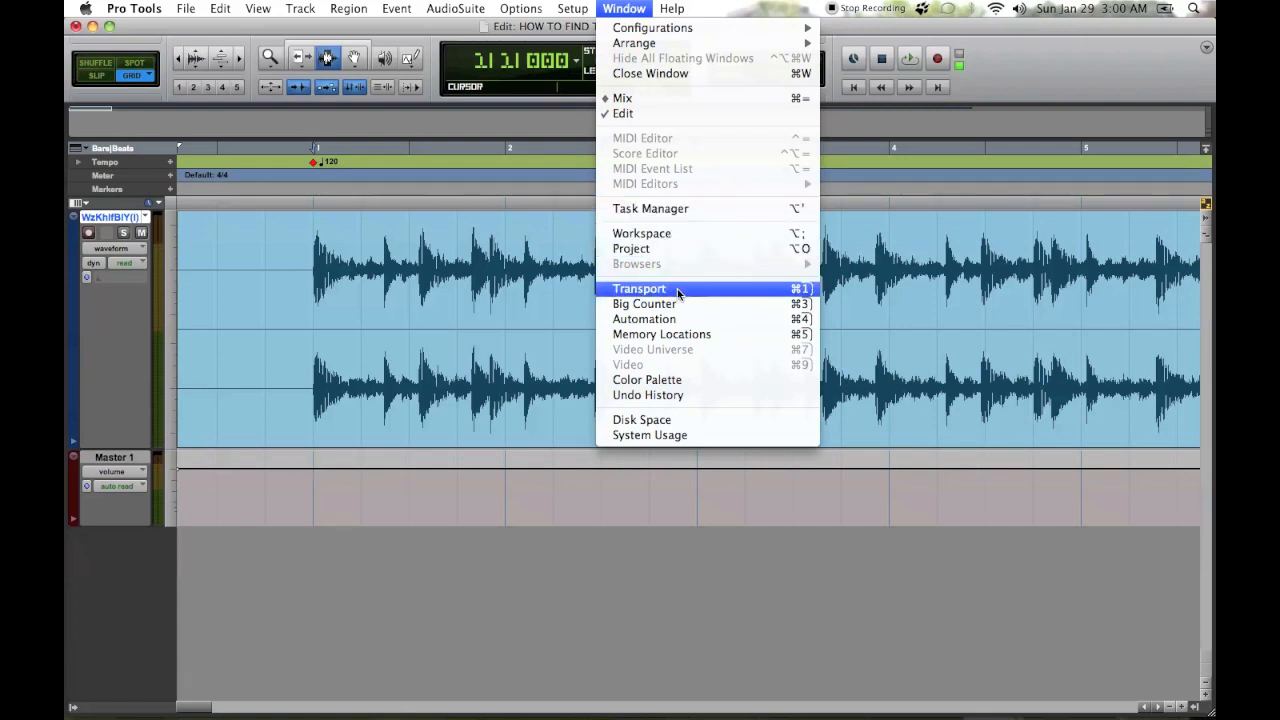
Step: Open the Transport window and disable the conductor track, leaving manual tempo at 120 BPM
{"action": "left_click", "coordinate": [638, 288]}
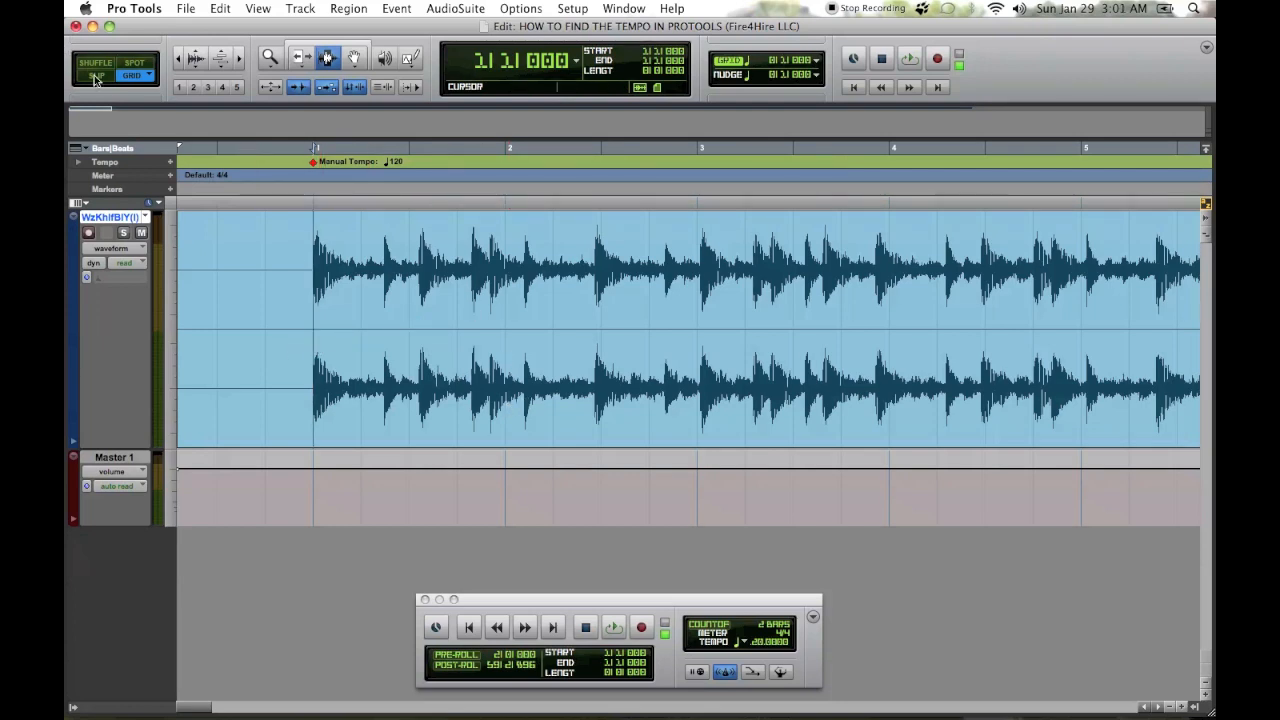
Step: Switch to Slip mode and mark the first beat and the next beat's position
{"action": "left_click", "coordinate": [614, 627]}
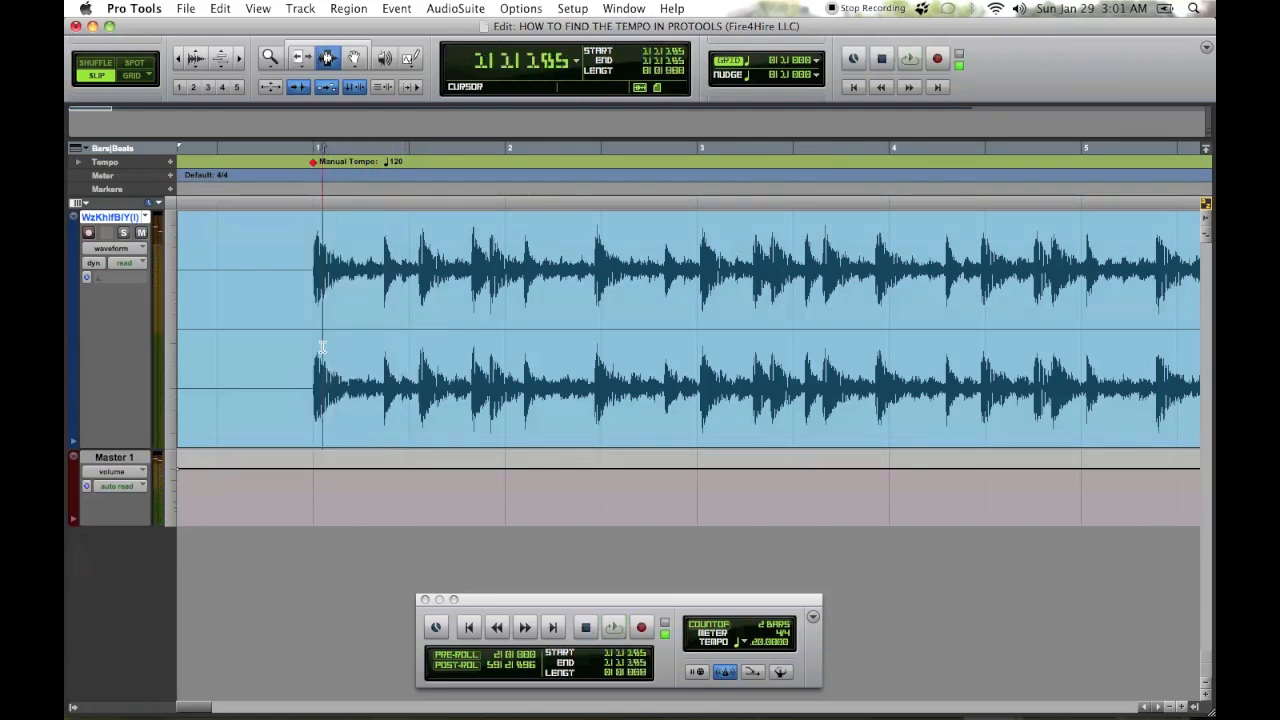
{"action": "left_click", "coordinate": [613, 627]}
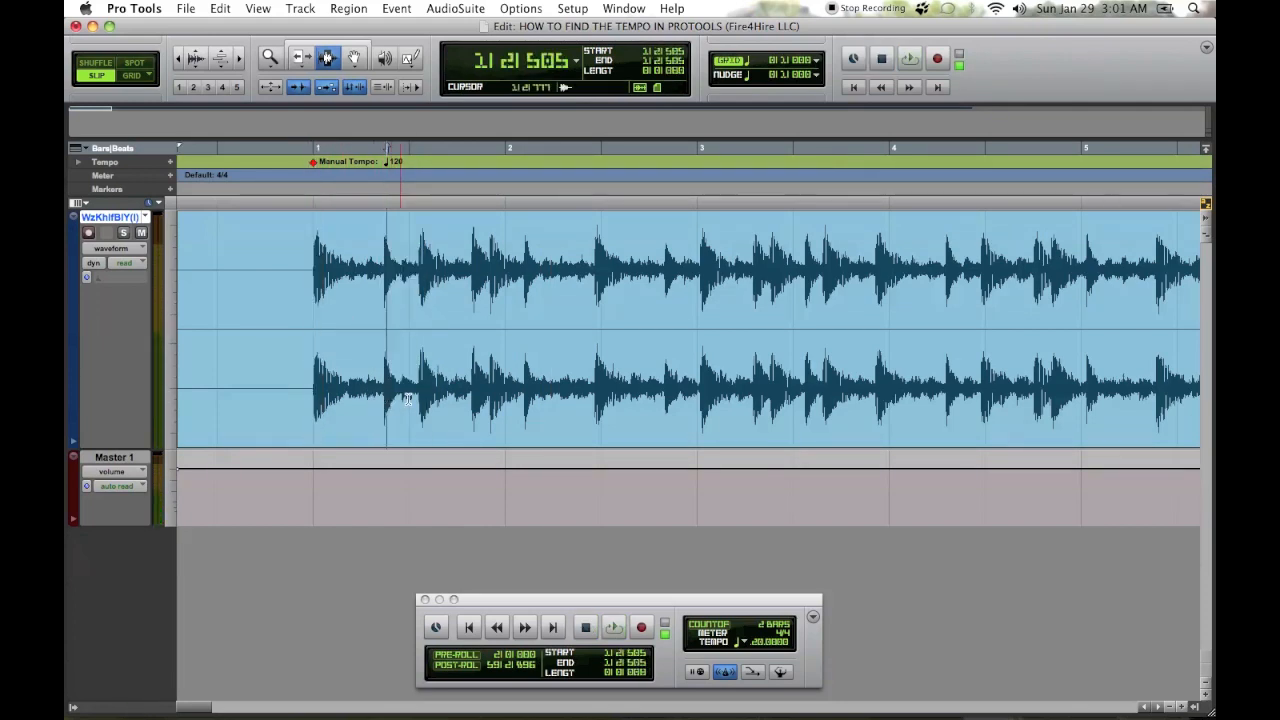
{"action": "left_click", "coordinate": [519, 390]}
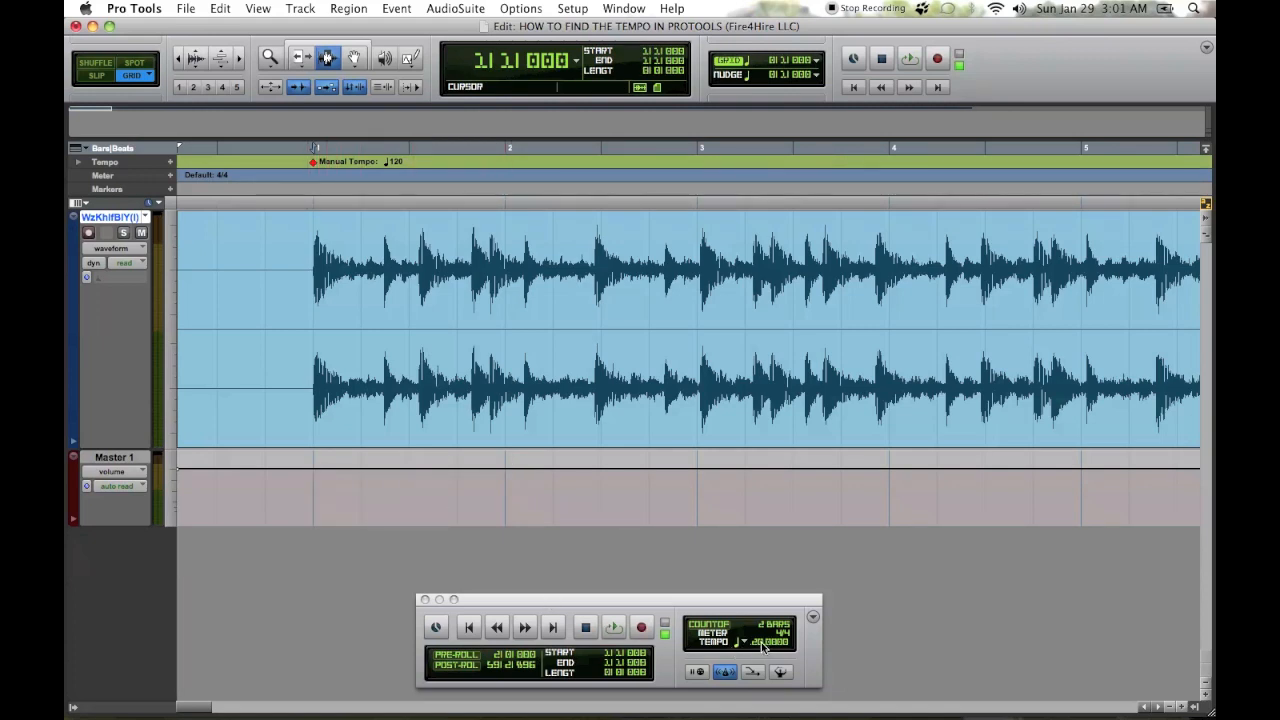
Step: Enter 82 in the Transport tempo field and play from the song start
{"action": "left_click", "coordinate": [770, 641]}
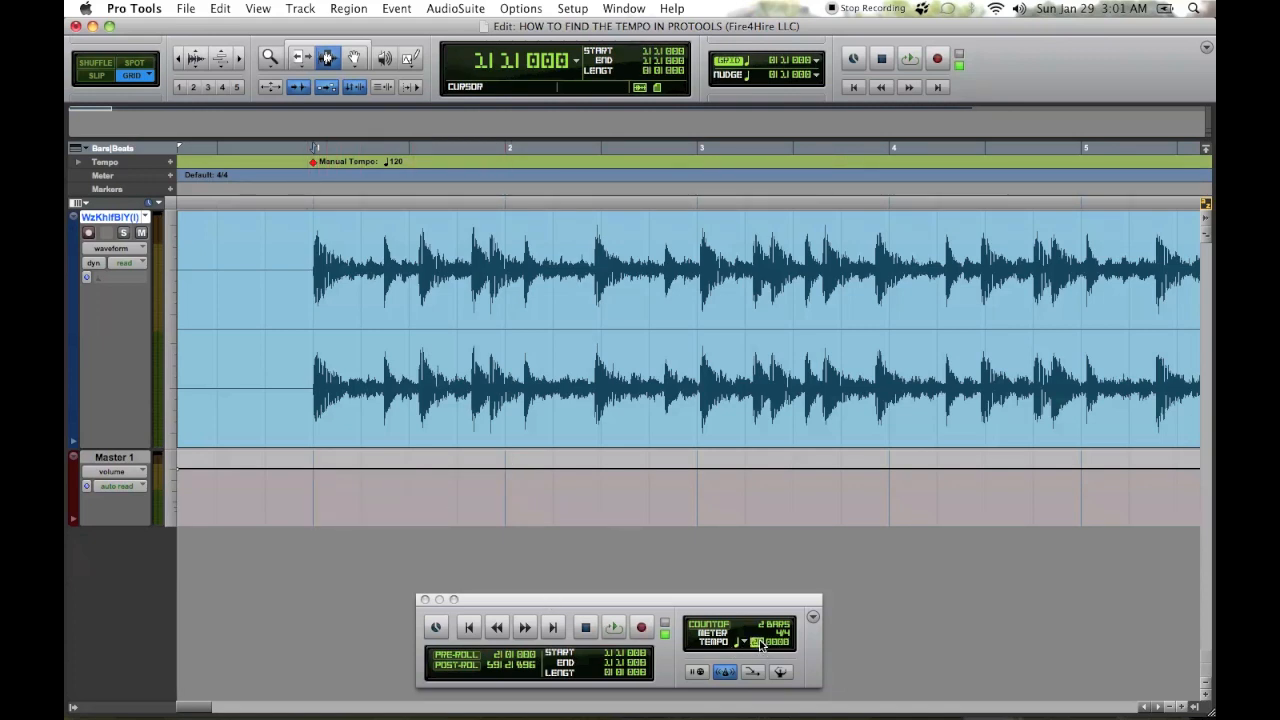
{"action": "left_click", "coordinate": [613, 627]}
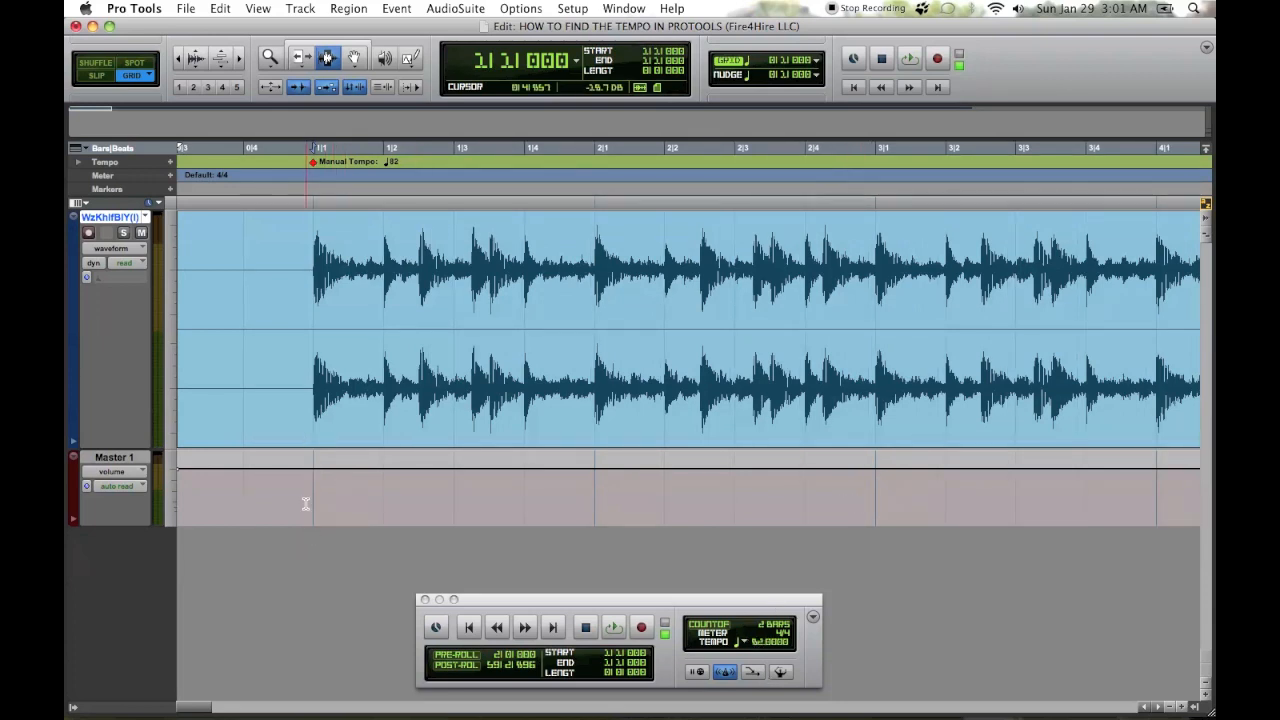
{"action": "left_click", "coordinate": [613, 627]}
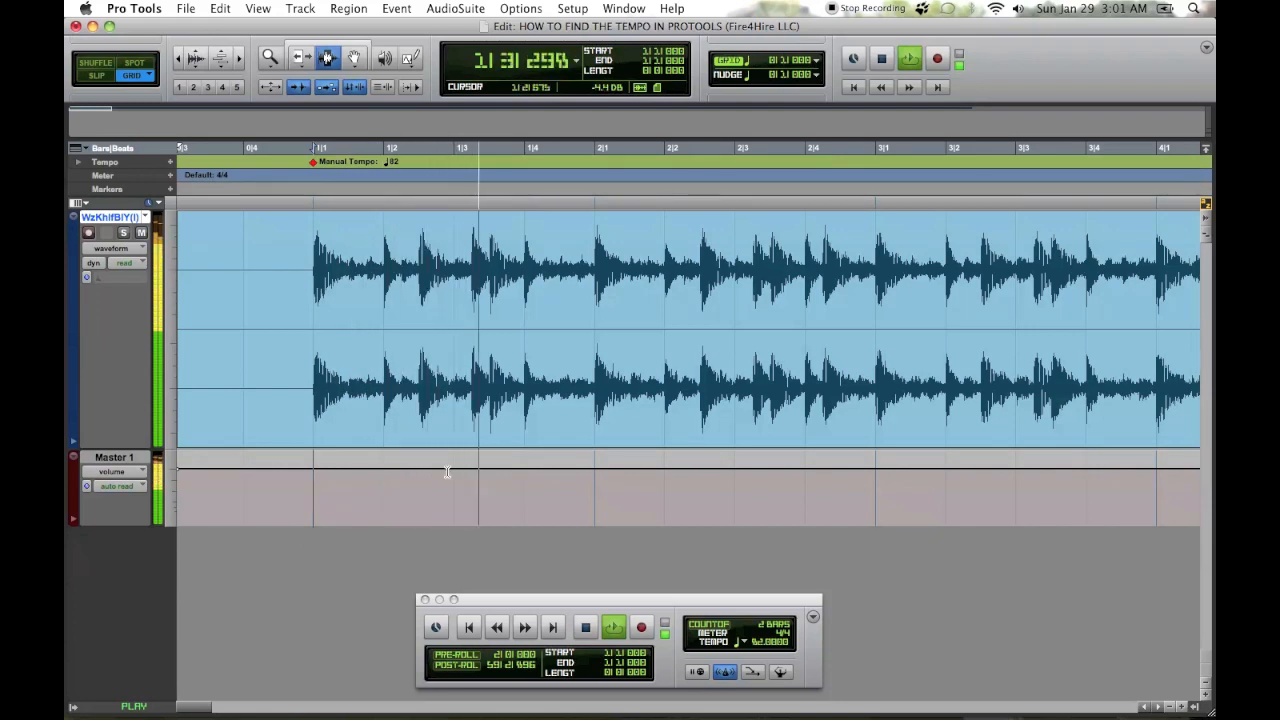
{"action": "left_click", "coordinate": [887, 463]}
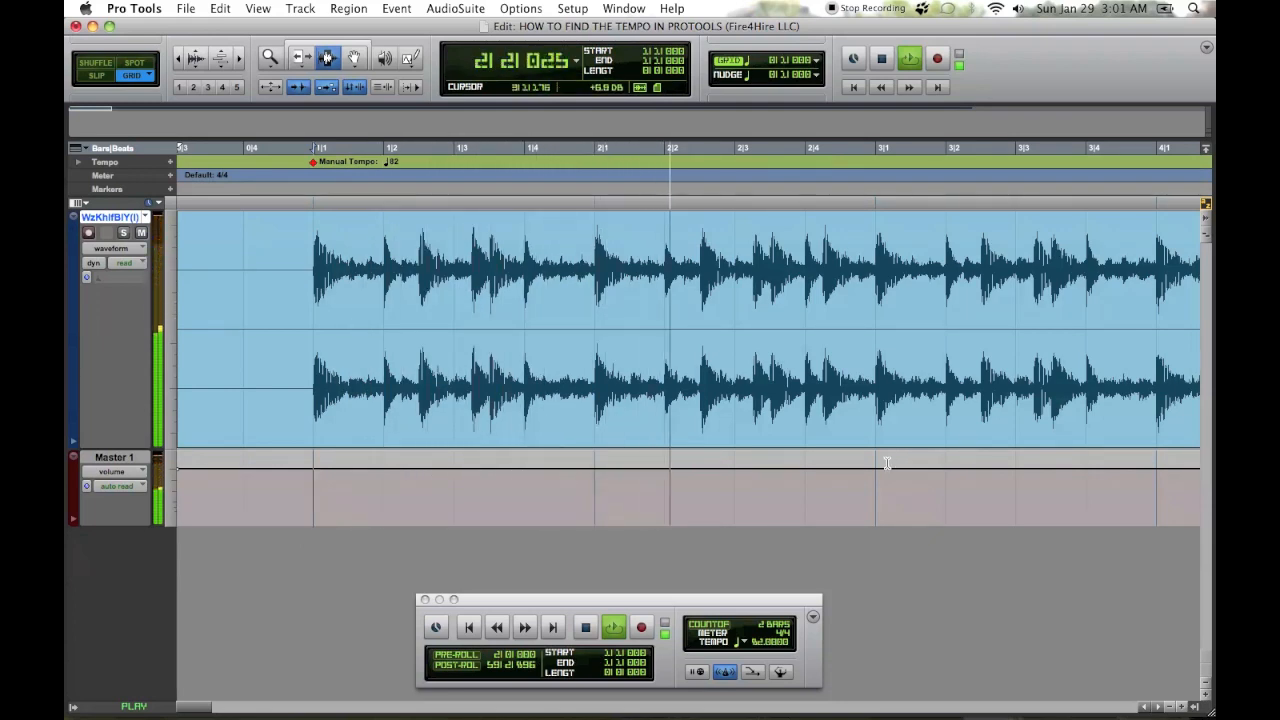
{"action": "left_click", "coordinate": [858, 460]}
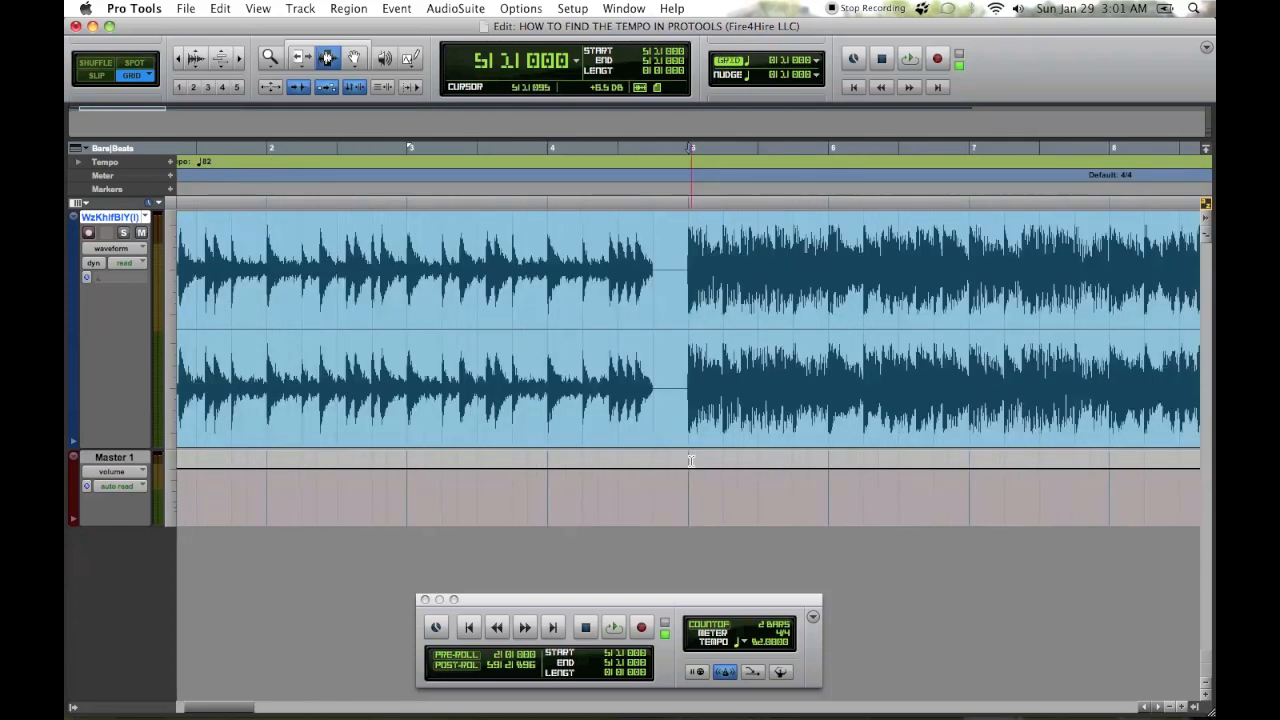
Step: Play the track ending from bar 72, then return to the start to check the 82 BPM marker
{"action": "scroll", "scroll_direction": "right", "scroll_amount": 3}
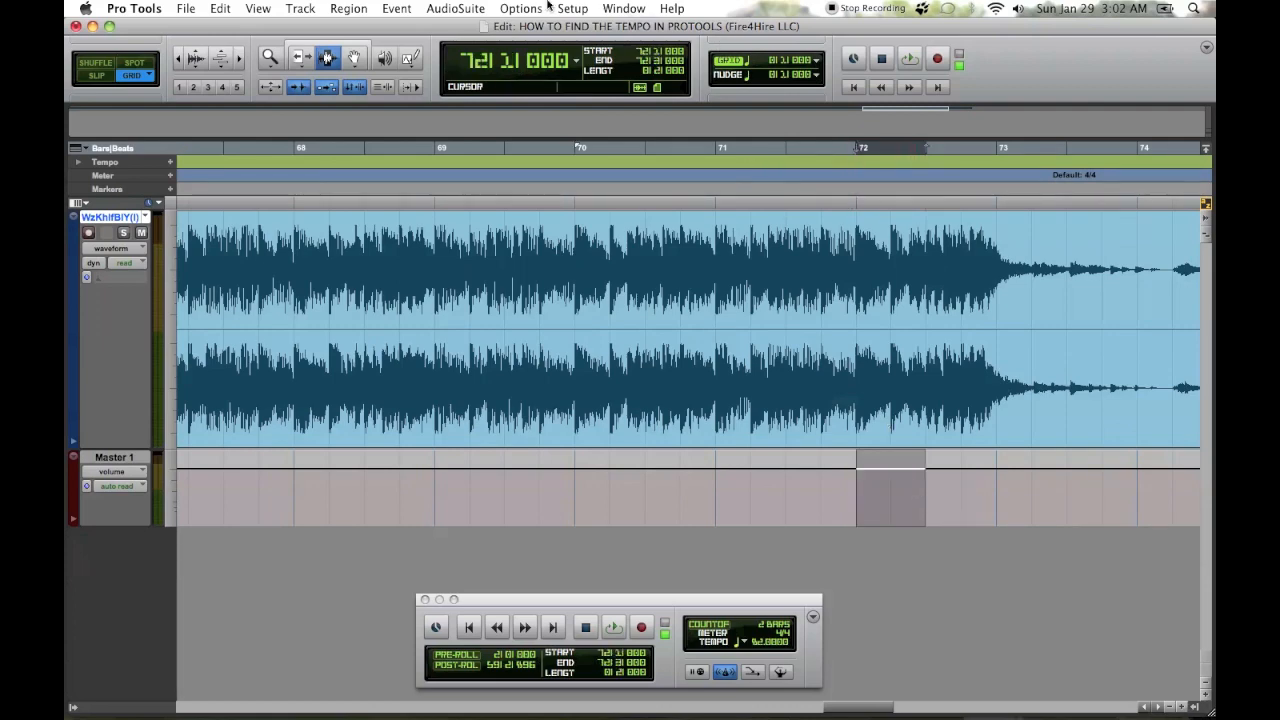
{"action": "left_click", "coordinate": [520, 8]}
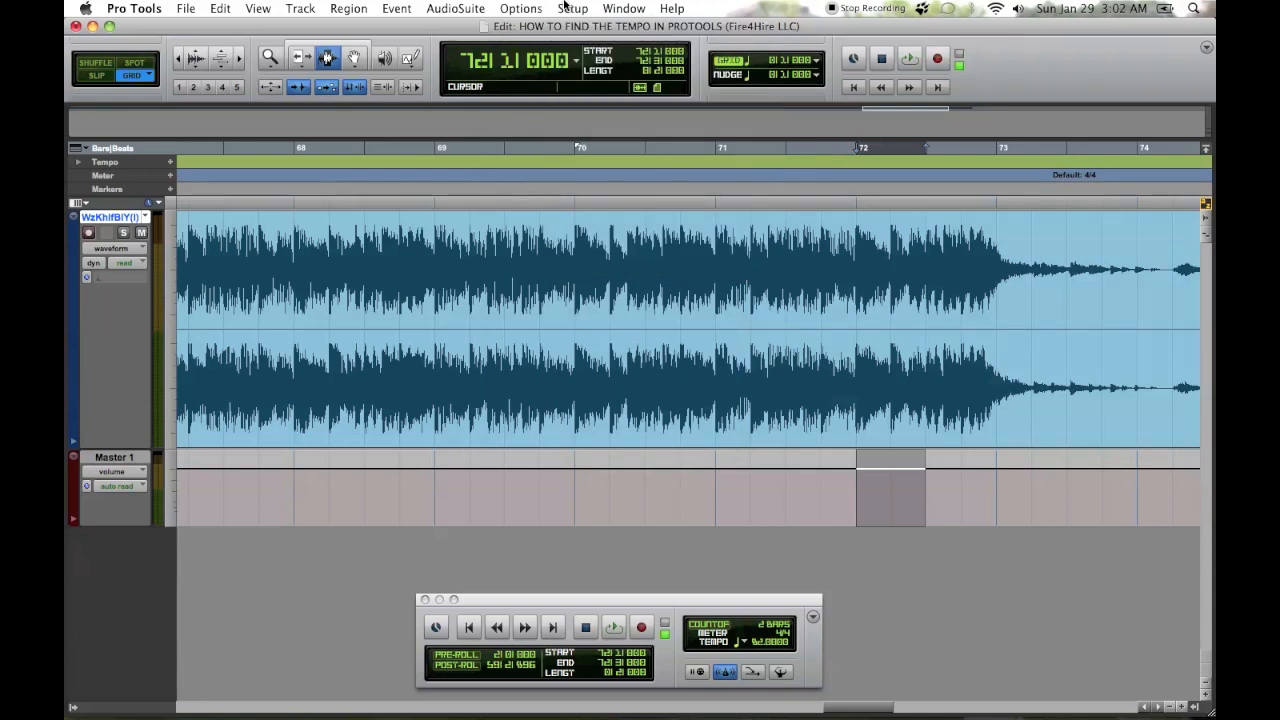
{"action": "left_click", "coordinate": [585, 627]}
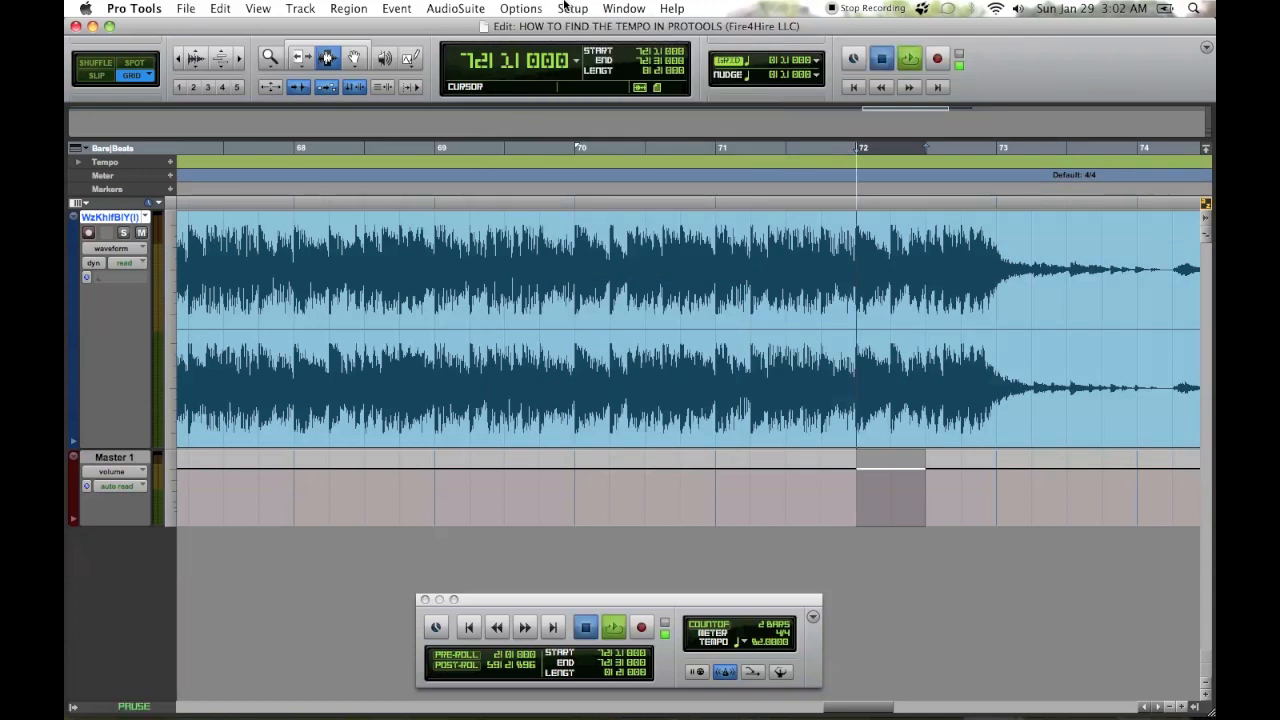
{"action": "left_click", "coordinate": [585, 627]}
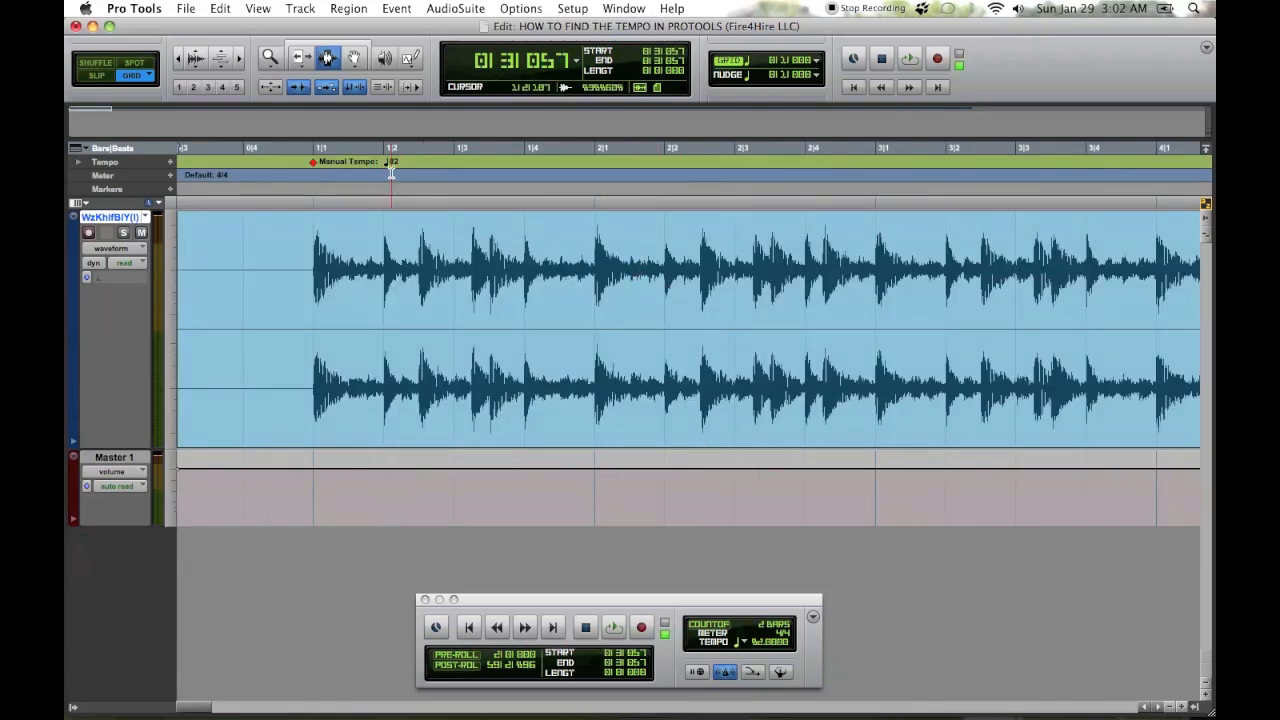
{"action": "left_click", "coordinate": [613, 627]}
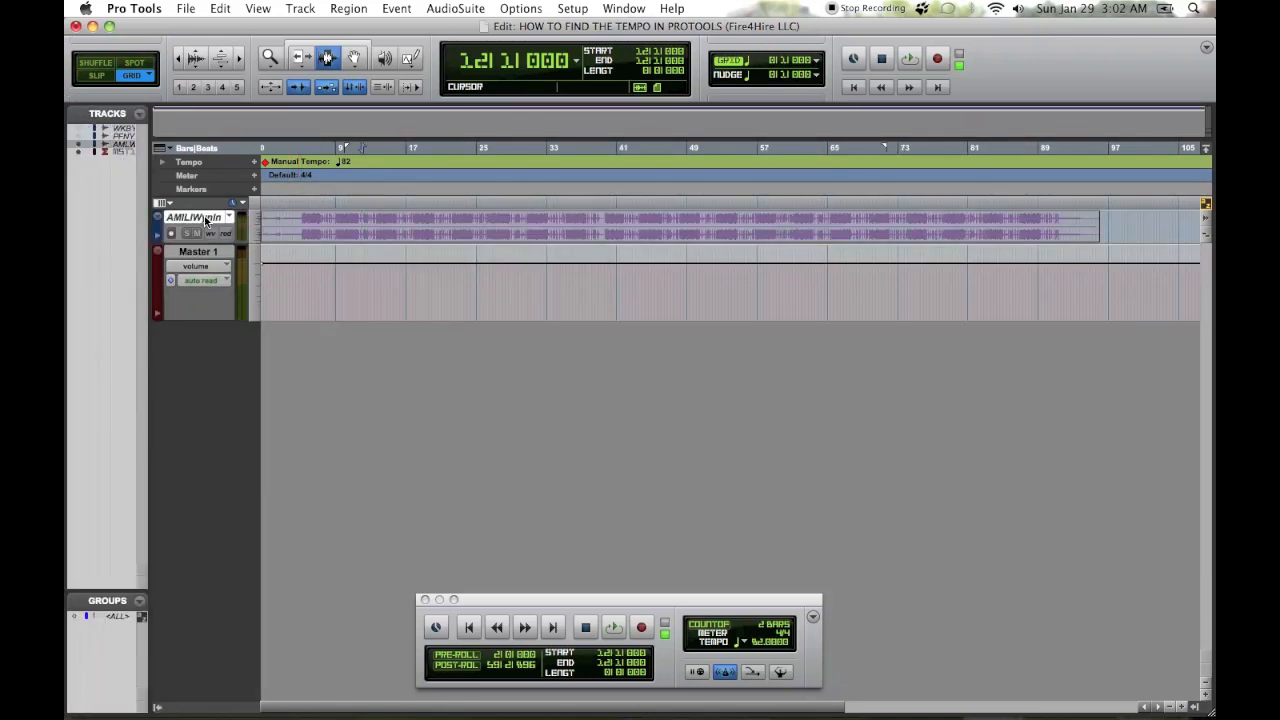
Step: Make the purple track active and play it until its beat enters around bar 5
{"action": "left_click", "coordinate": [200, 217]}
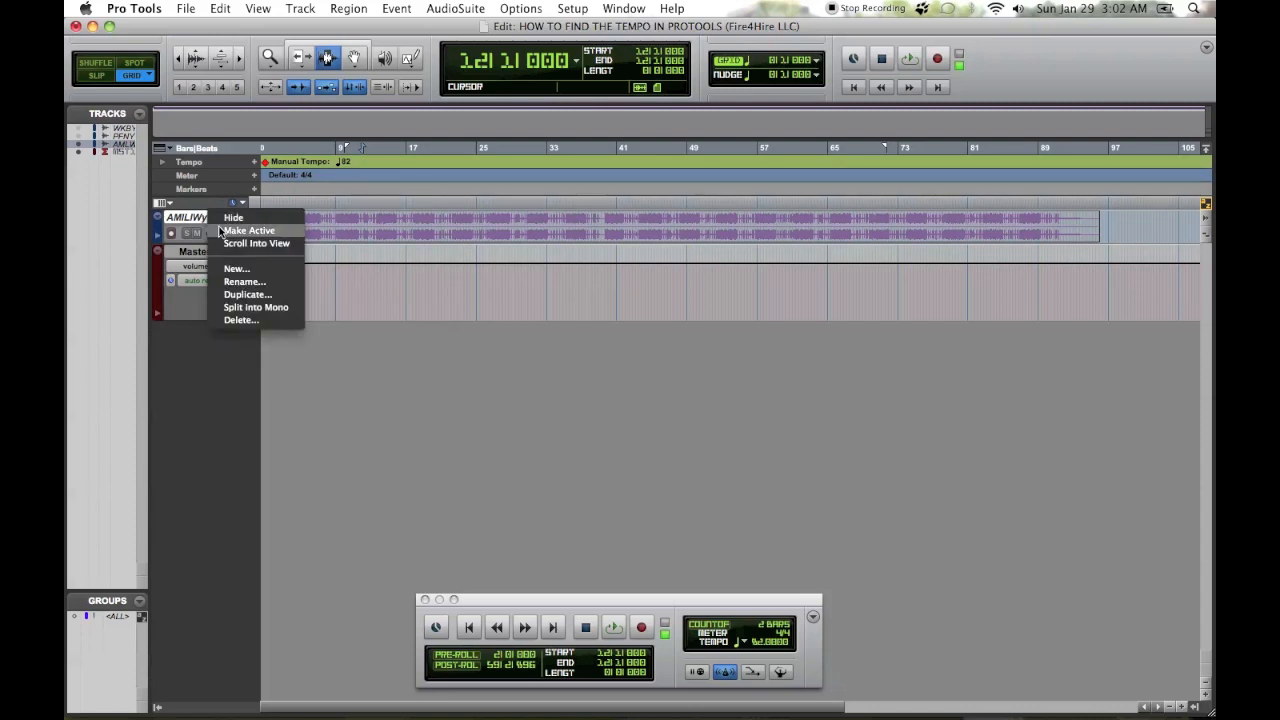
{"action": "left_click", "coordinate": [233, 217]}
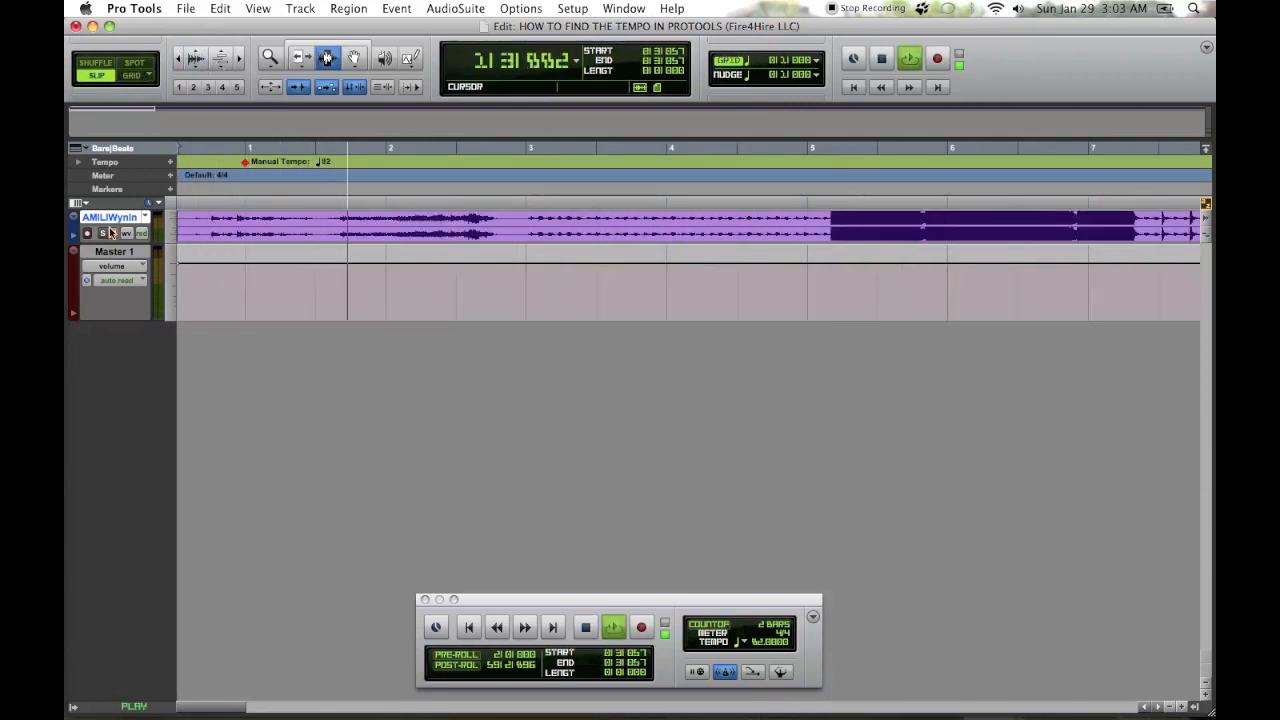
{"action": "left_click", "coordinate": [584, 627]}
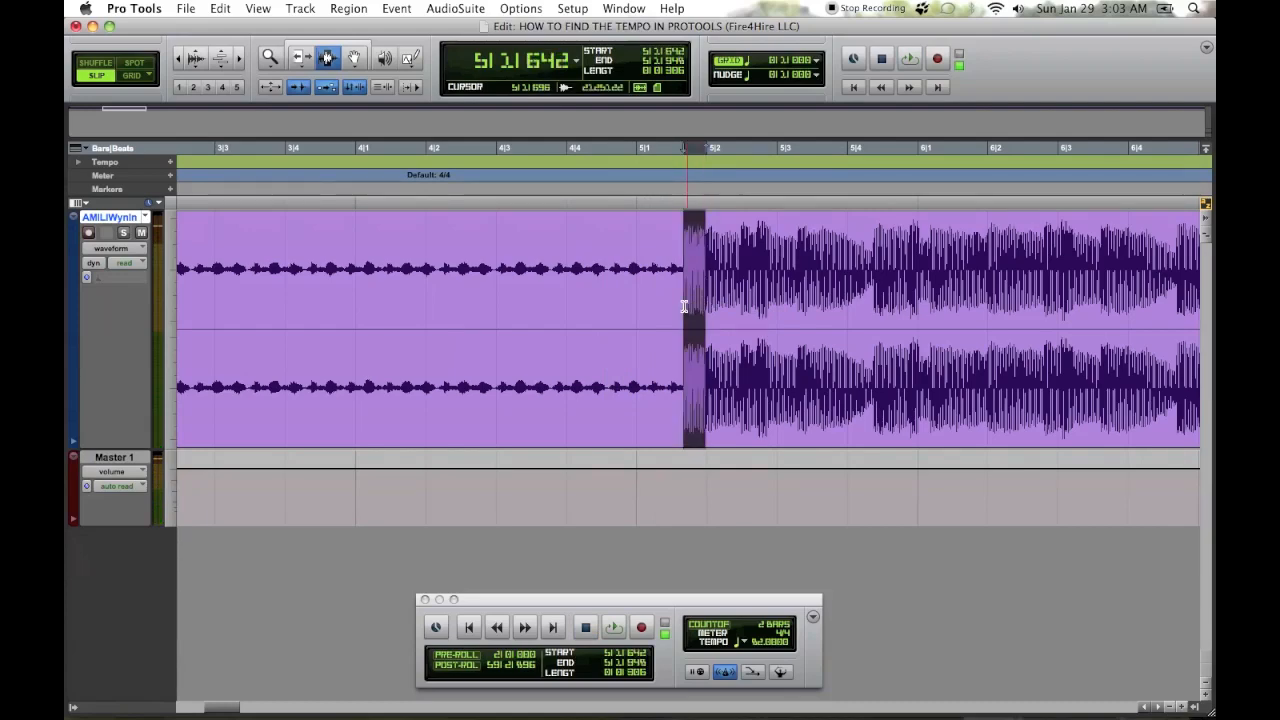
Step: Move bar 1 and the Manual Tempo marker to the purple track's beat onset, then play
{"action": "left_click", "coordinate": [613, 627]}
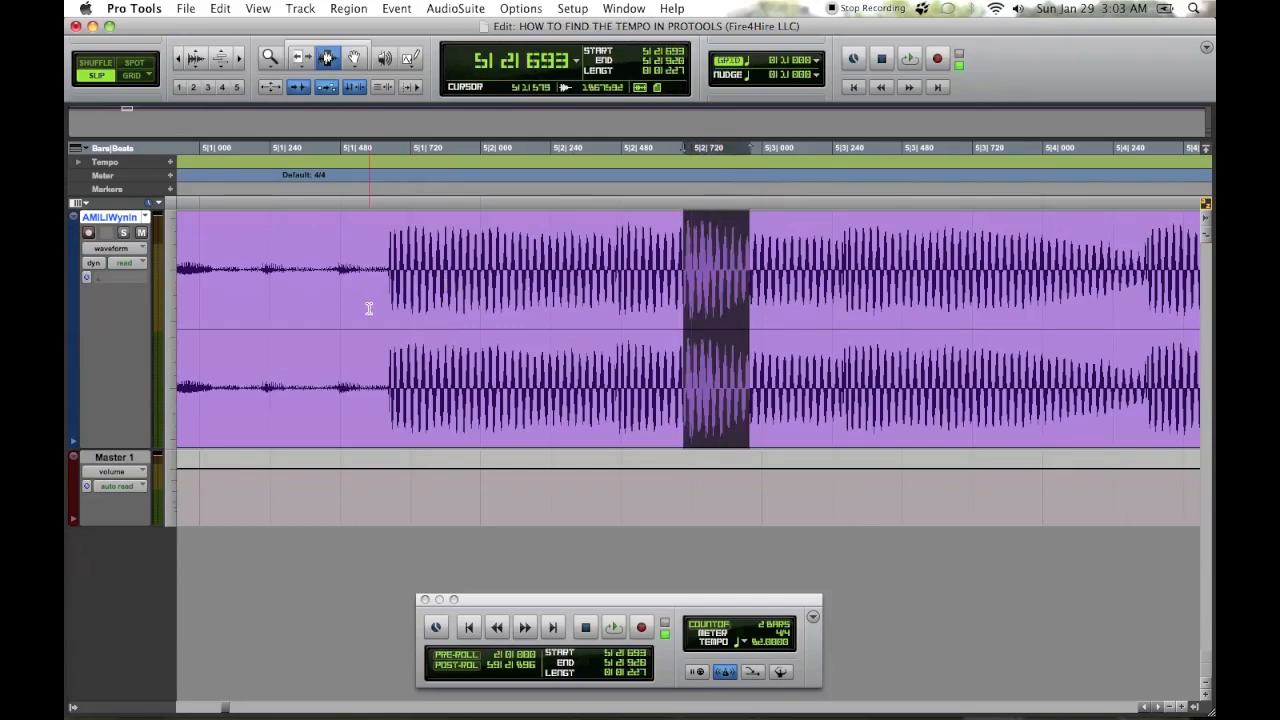
{"action": "left_click", "coordinate": [613, 627]}
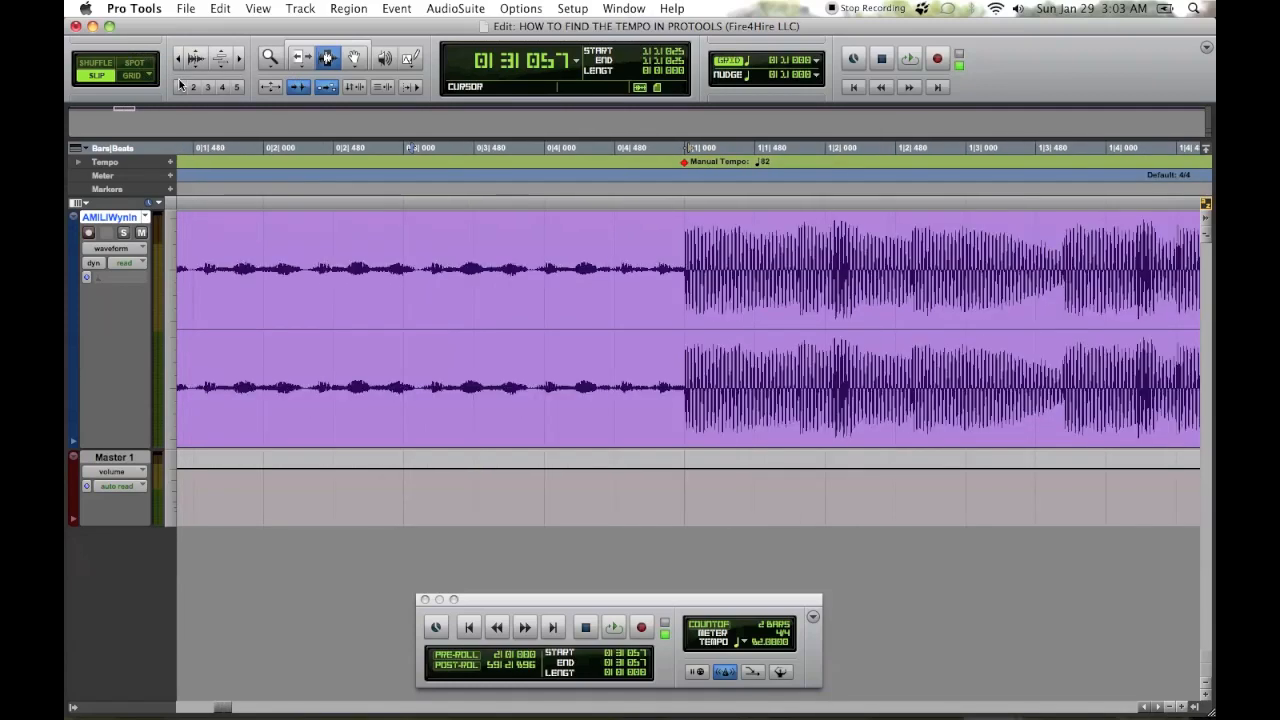
{"action": "left_click", "coordinate": [612, 627]}
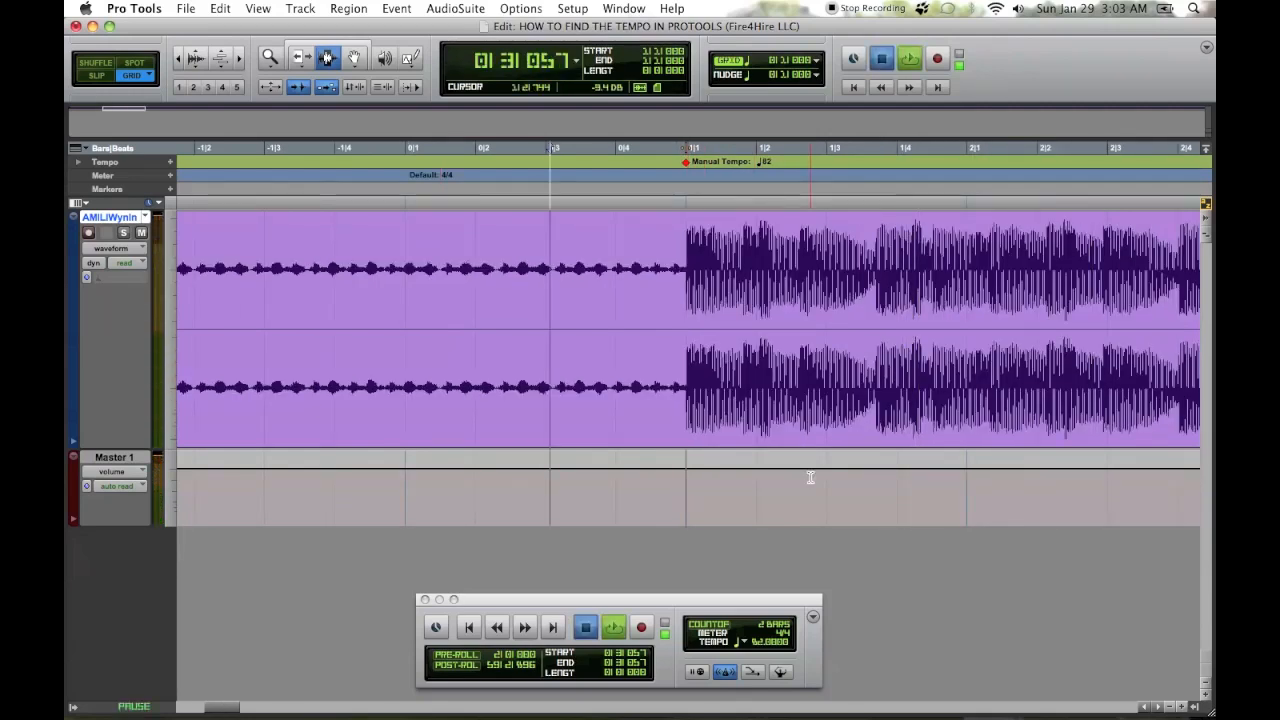
{"action": "left_click", "coordinate": [613, 626]}
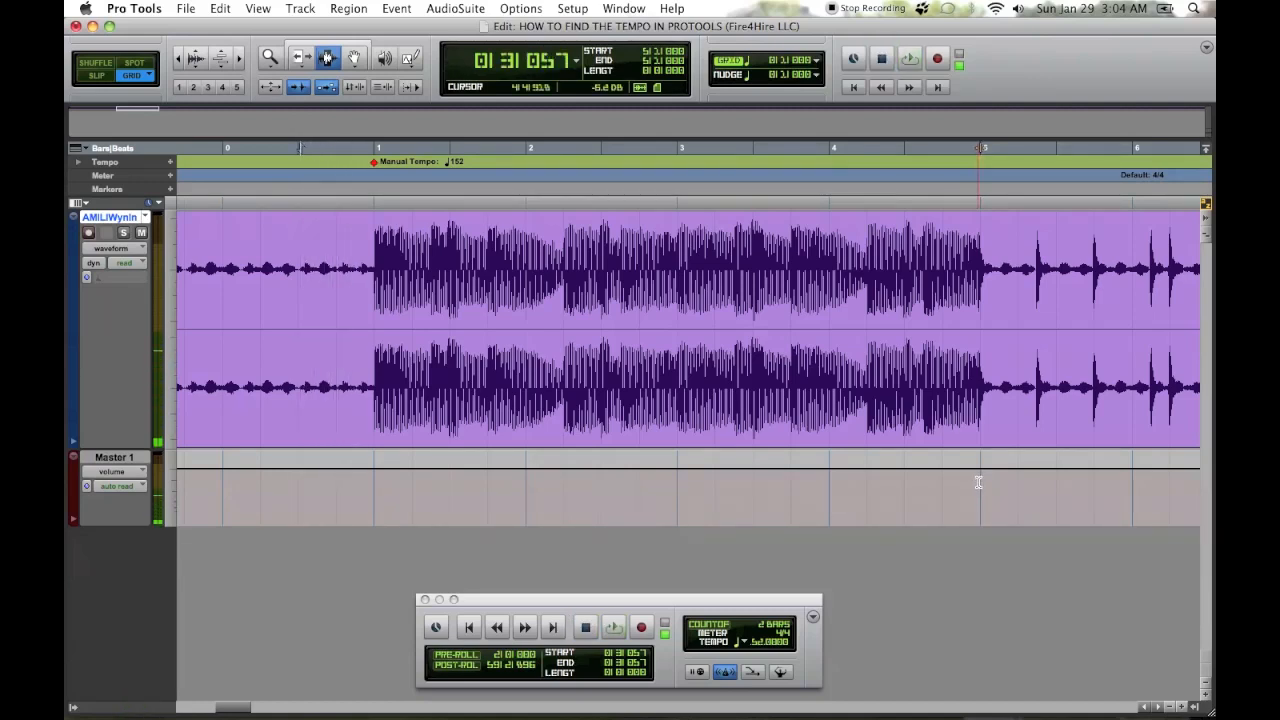
Step: Set the Manual Tempo marker to 152 BPM and check bars 94–107
{"action": "left_click", "coordinate": [585, 627]}
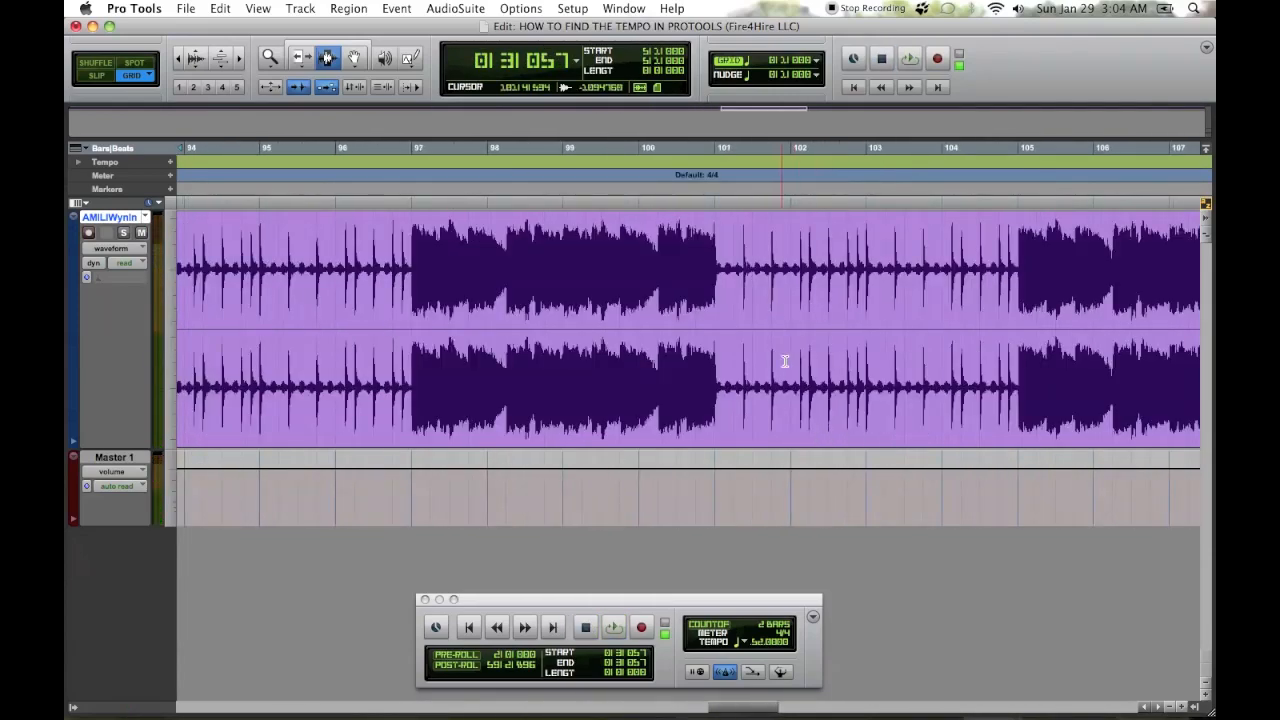
Step: Select bars 153–156 and play them against the 152 BPM grid
{"action": "scroll", "scroll_direction": "right", "scroll_amount": 3}
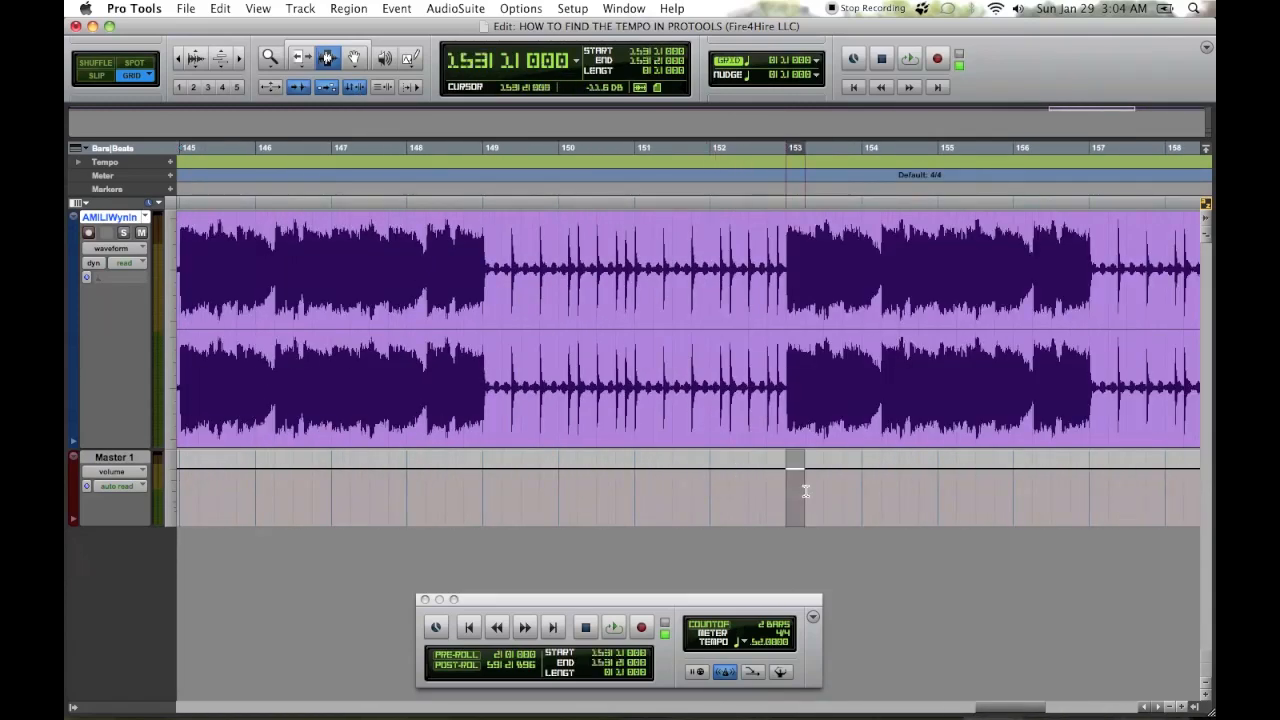
{"action": "left_click", "coordinate": [613, 627]}
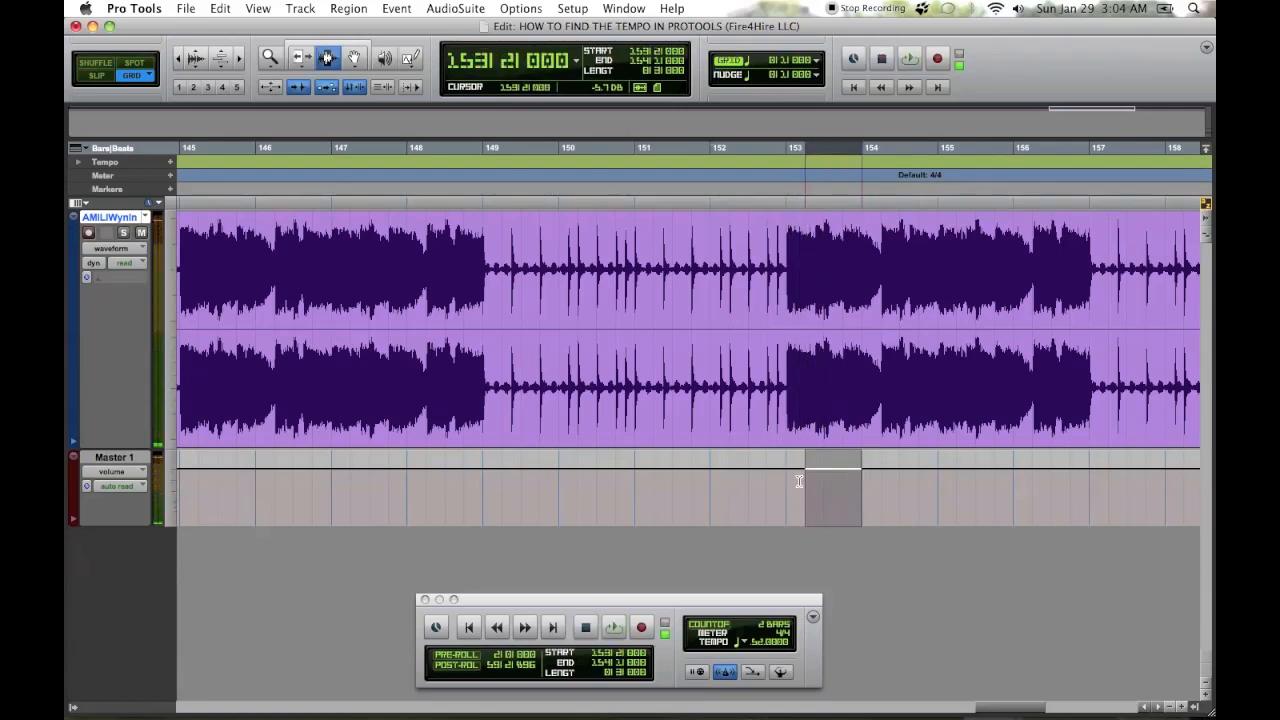
{"action": "left_click", "coordinate": [613, 627]}
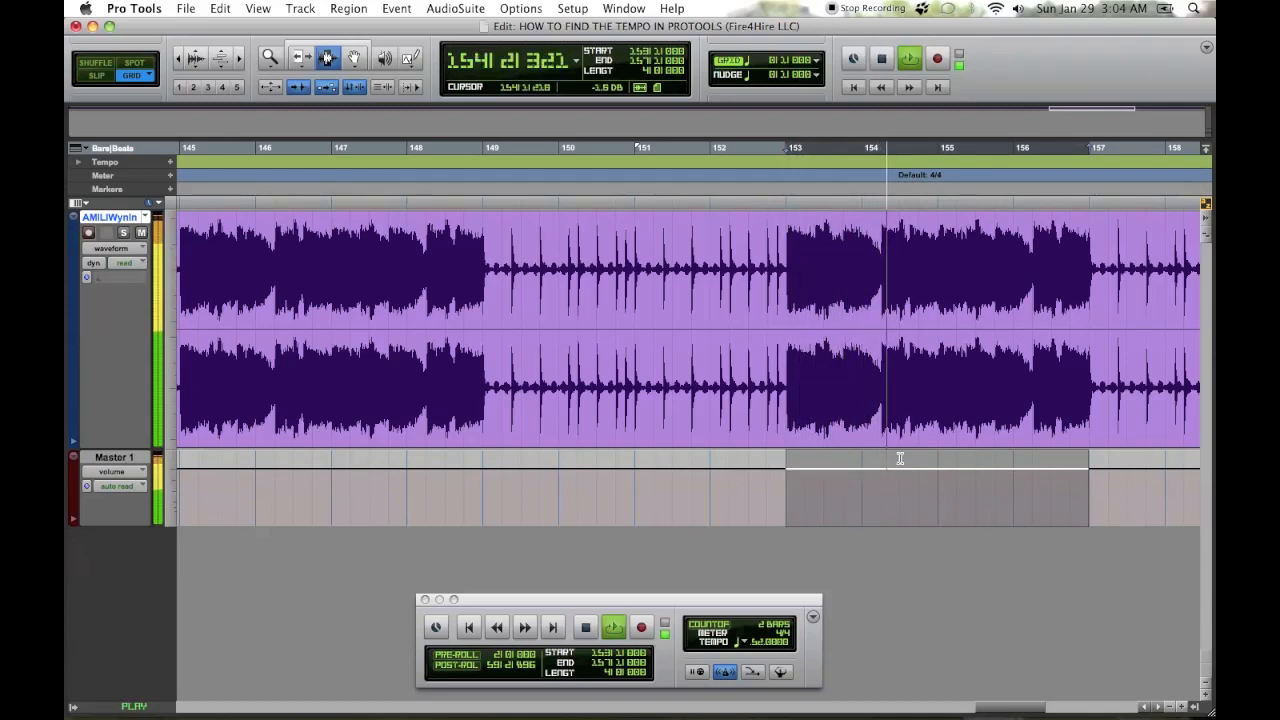
{"action": "left_click", "coordinate": [995, 491]}
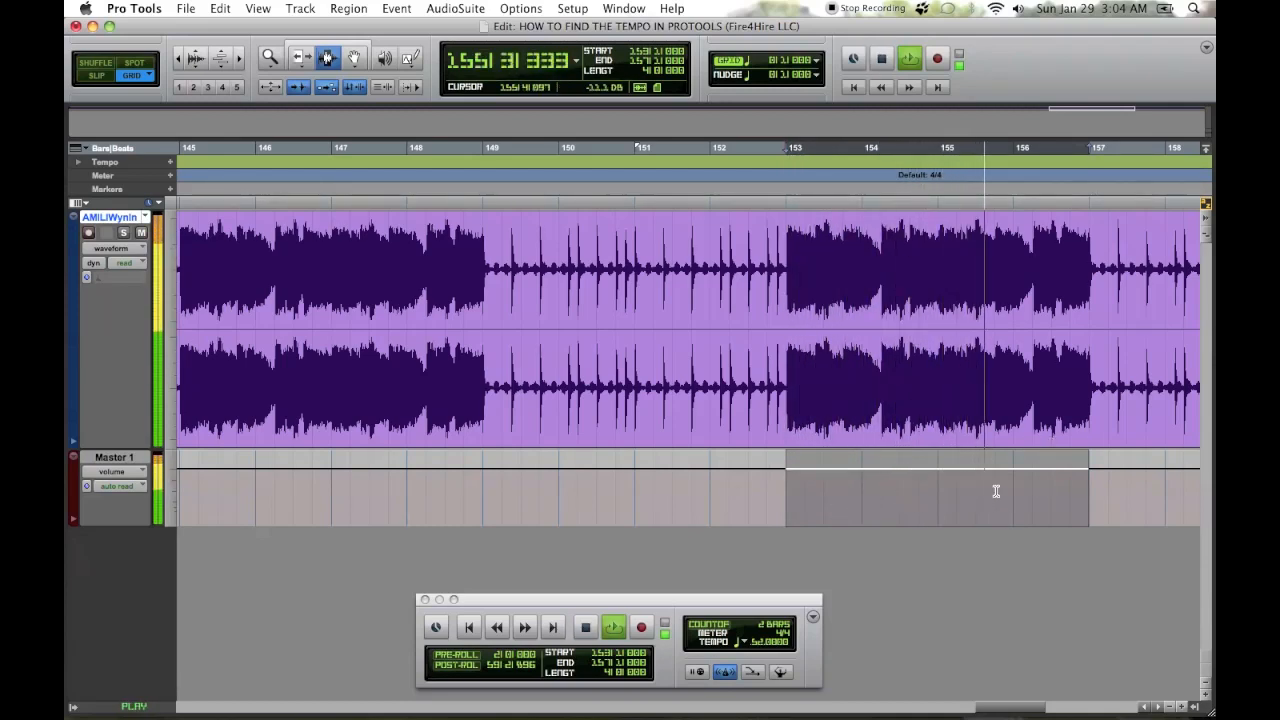